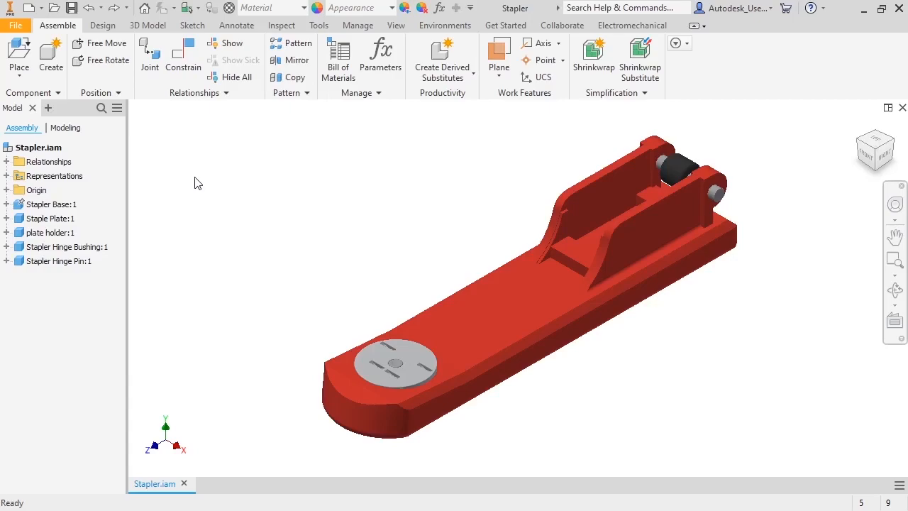
Choose the Stapler Holder Subassembly file in the Place Component dialog
click(19, 53)
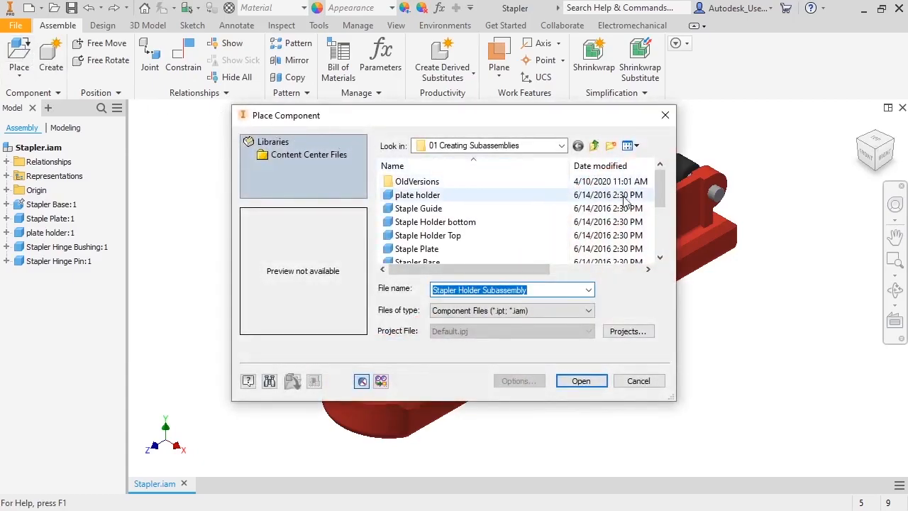
scroll(down, 3)
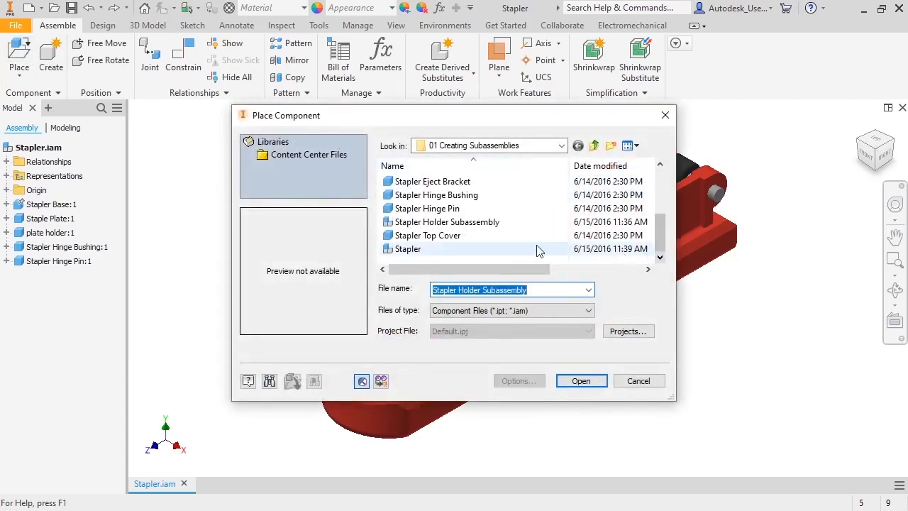
click(448, 222)
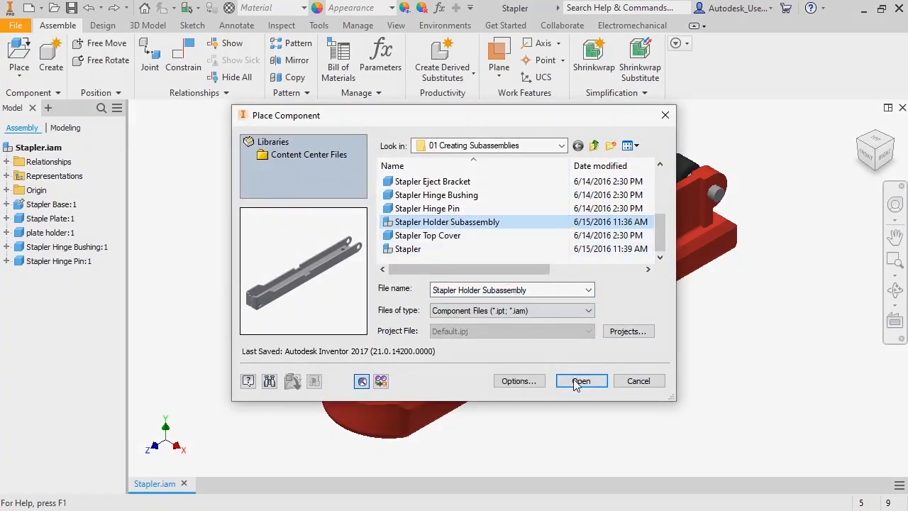
Place a single copy of the Stapler Holder Subassembly beside the red base
click(581, 381)
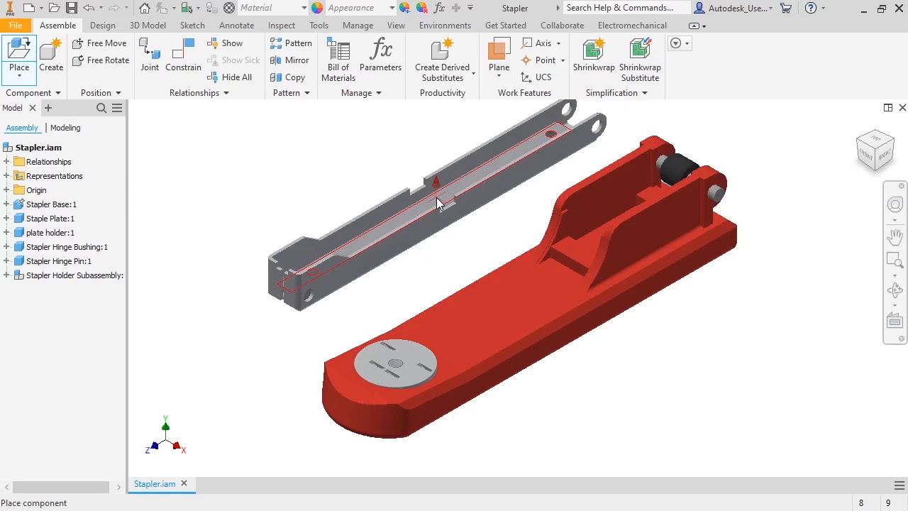
right_click(437, 202)
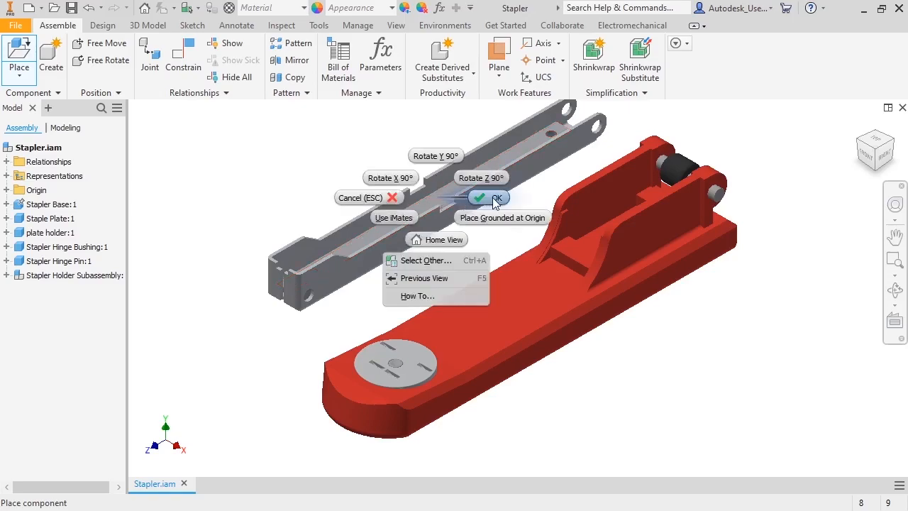
click(480, 197)
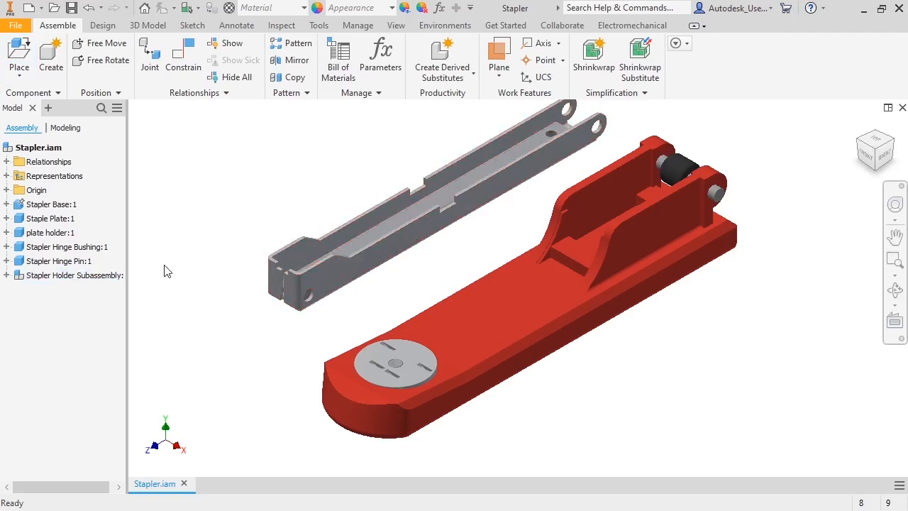
Expand Stapler Holder Subassembly to show Staple Holder bottom and Staple Guide
click(74, 275)
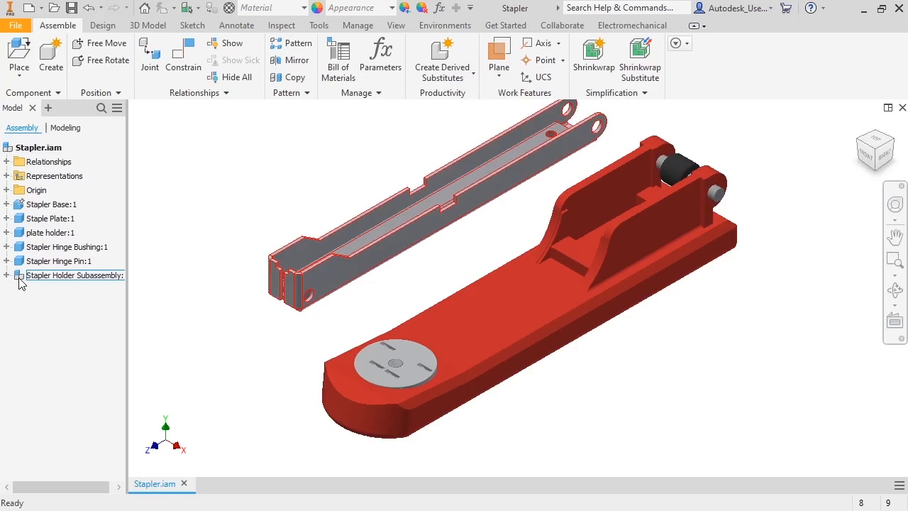
click(17, 275)
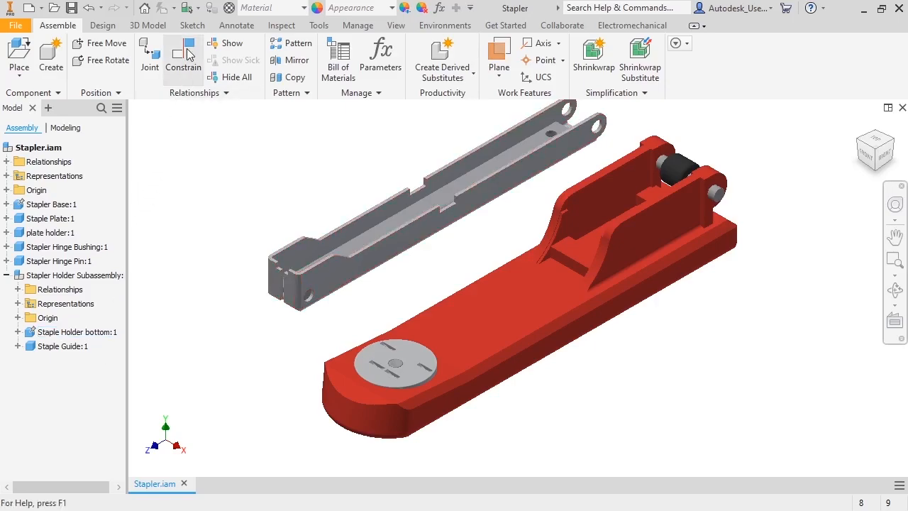
Mate the holder's hinge-hole axis to the base's hinge-pin axis
click(183, 57)
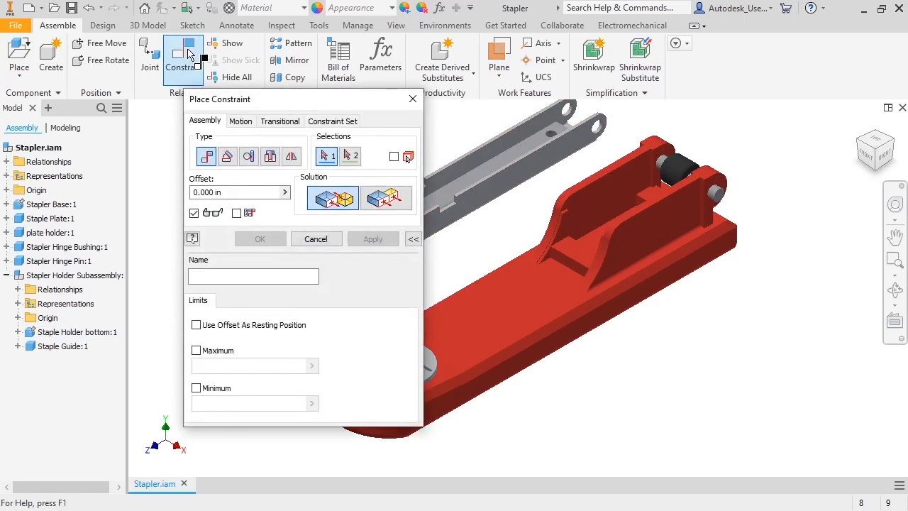
mouse_move(599, 129)
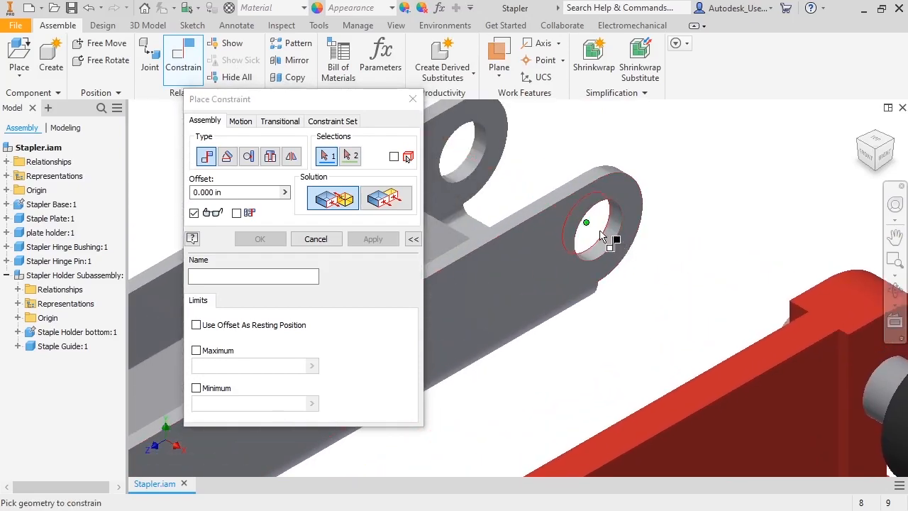
click(586, 222)
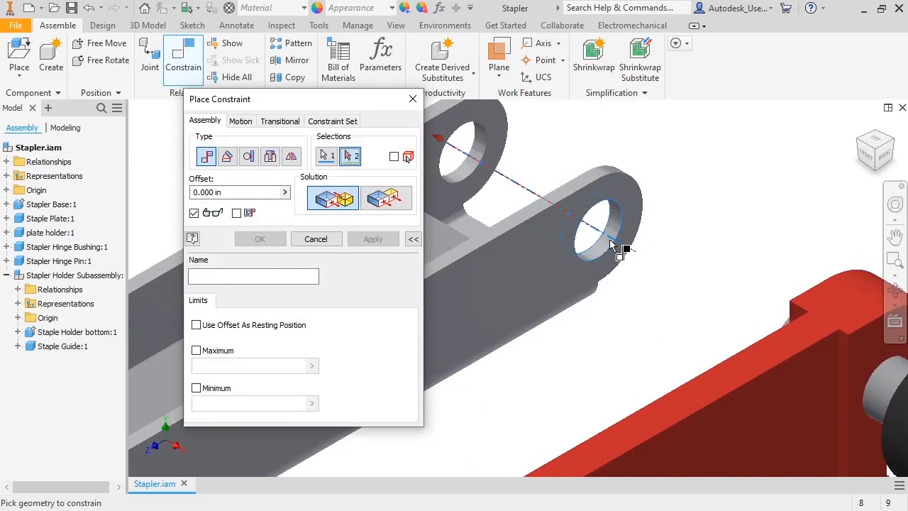
mouse_move(678, 317)
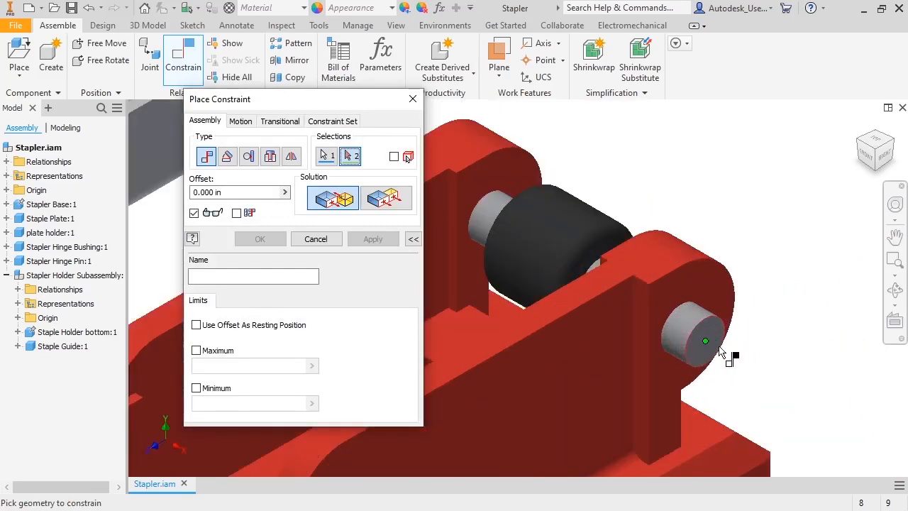
click(706, 340)
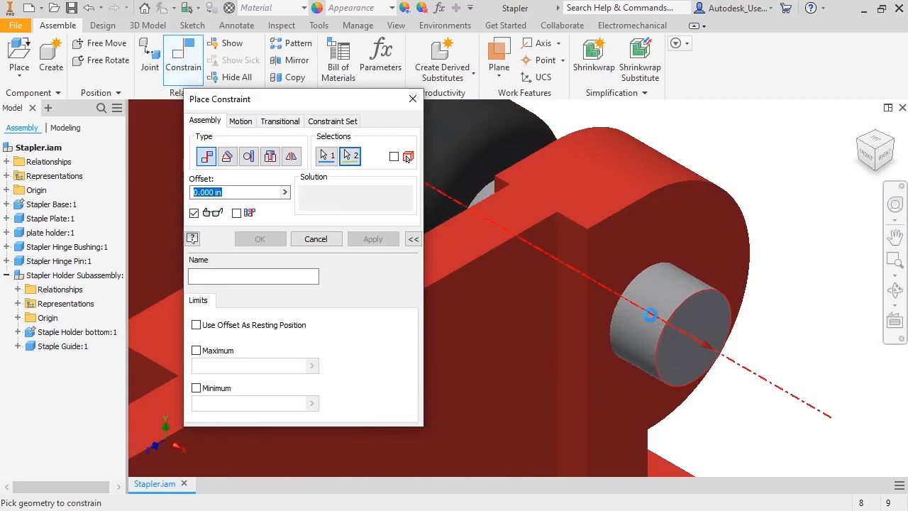
click(650, 315)
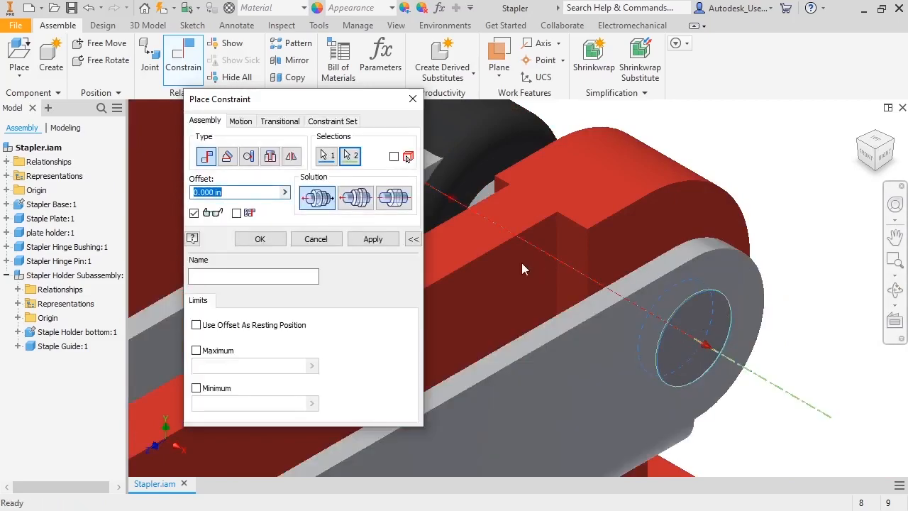
click(372, 239)
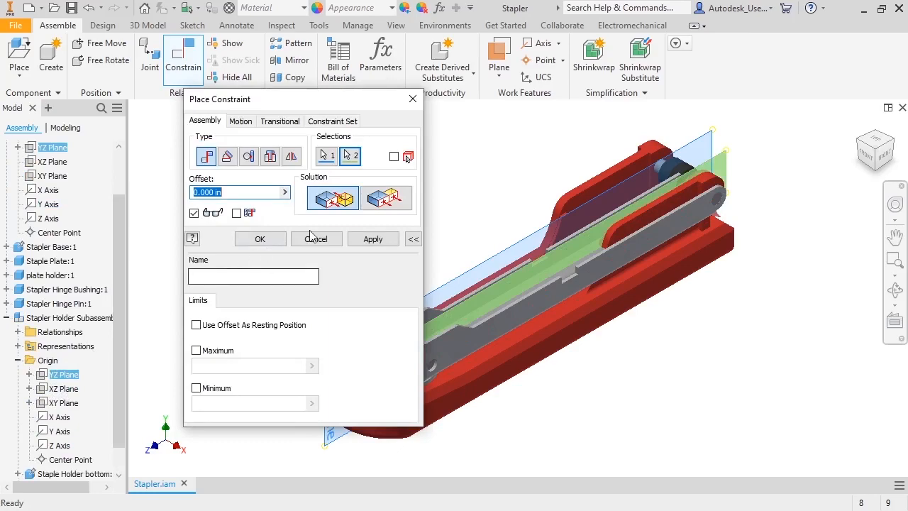
Flush the holder subassembly YZ plane with the assembly YZ plane
click(387, 197)
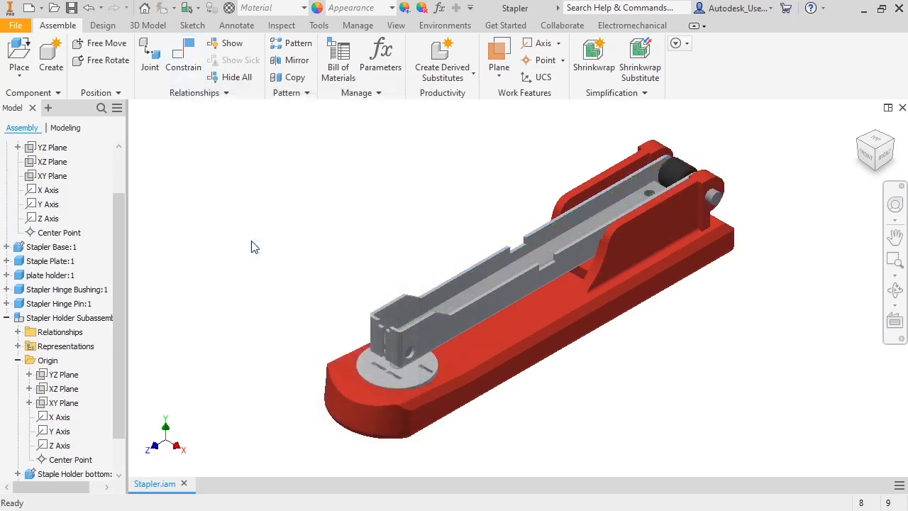
Collapse all branches of the model browser
click(117, 108)
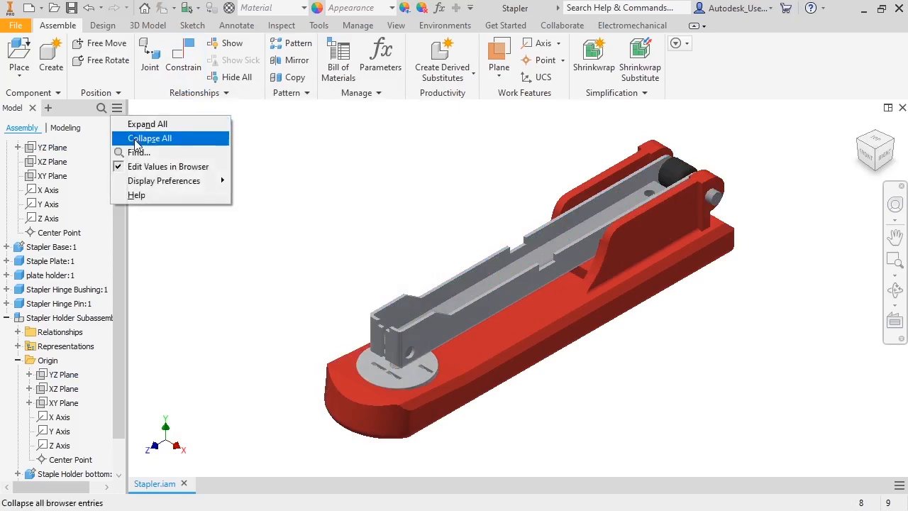
click(150, 137)
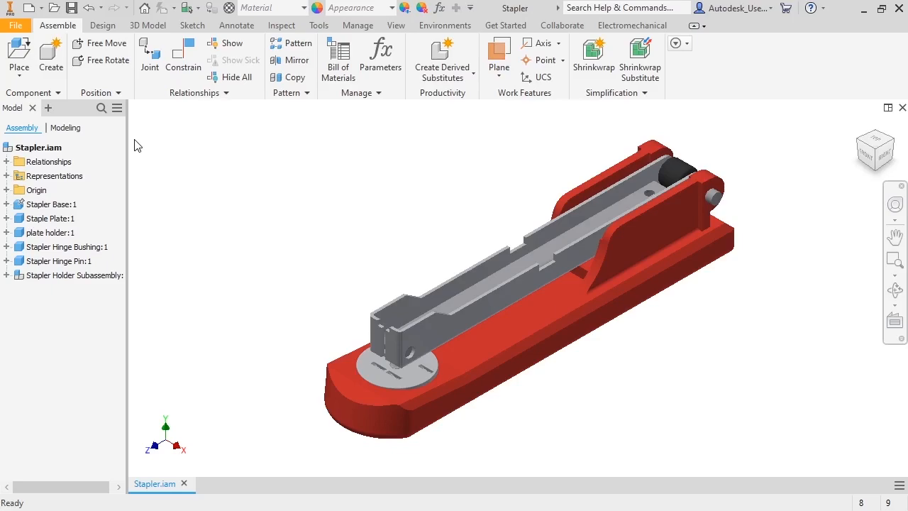
mouse_move(117, 174)
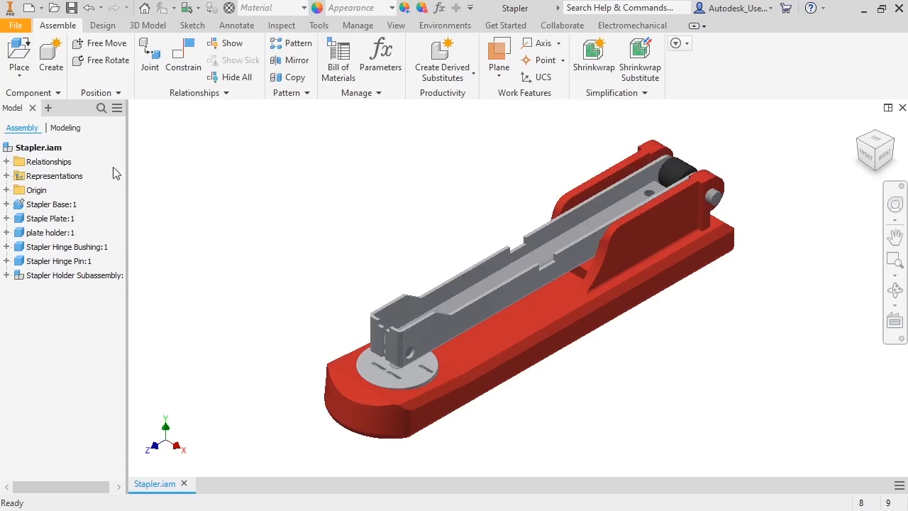
mouse_move(80, 211)
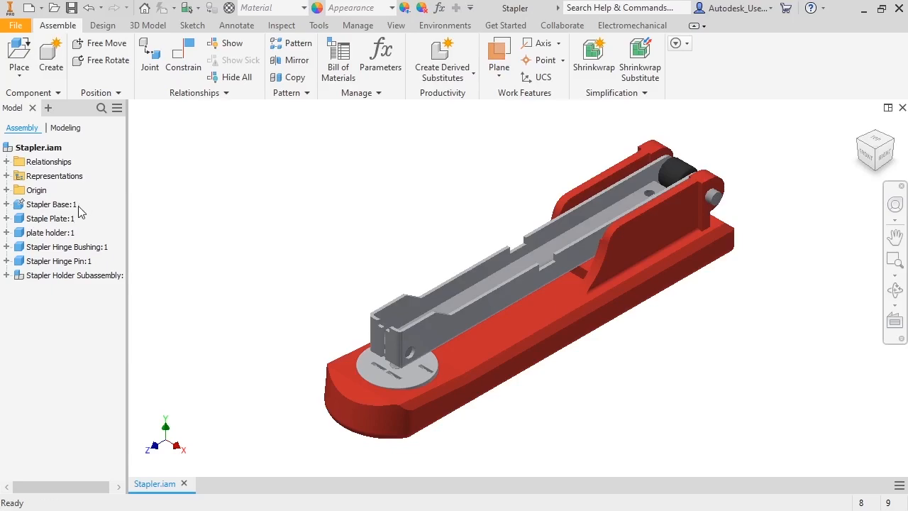
mouse_move(80, 242)
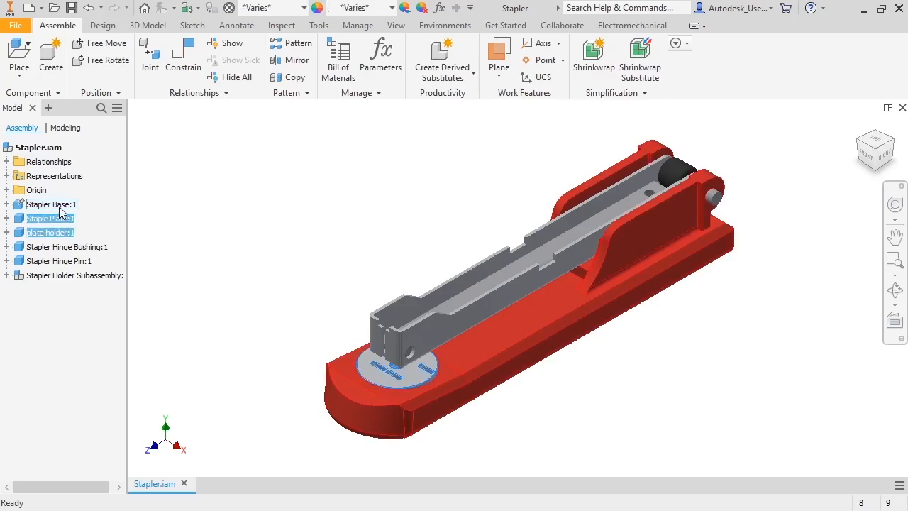
Demote the three base parts into a new Standard.iam component named 'Stapler Base'
right_click(49, 204)
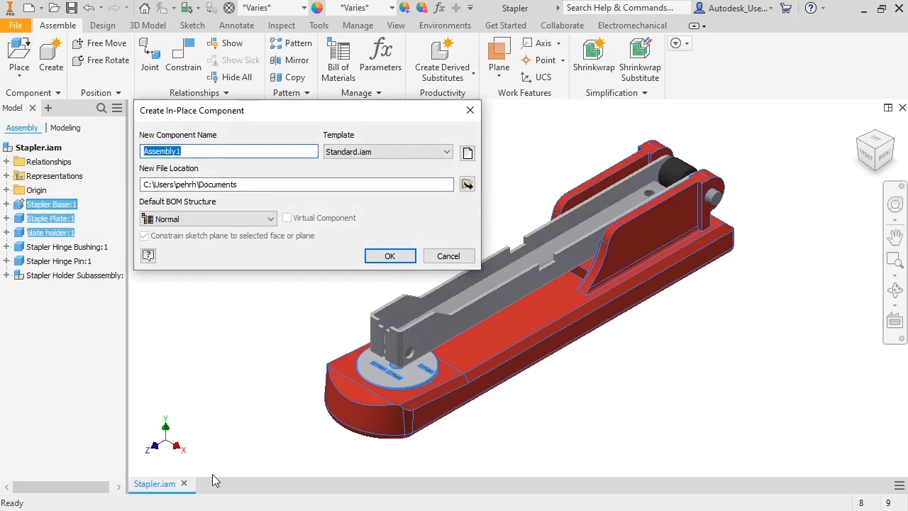
mouse_move(229, 358)
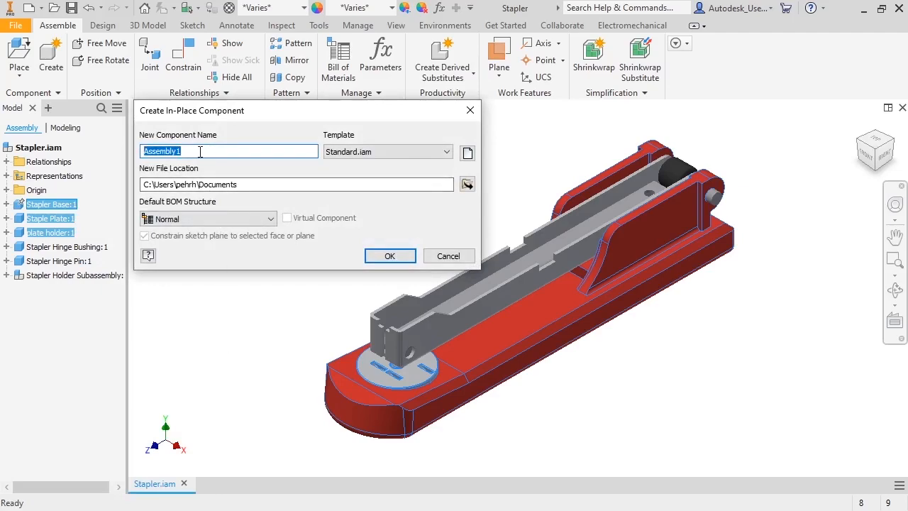
text(Stapler Base)
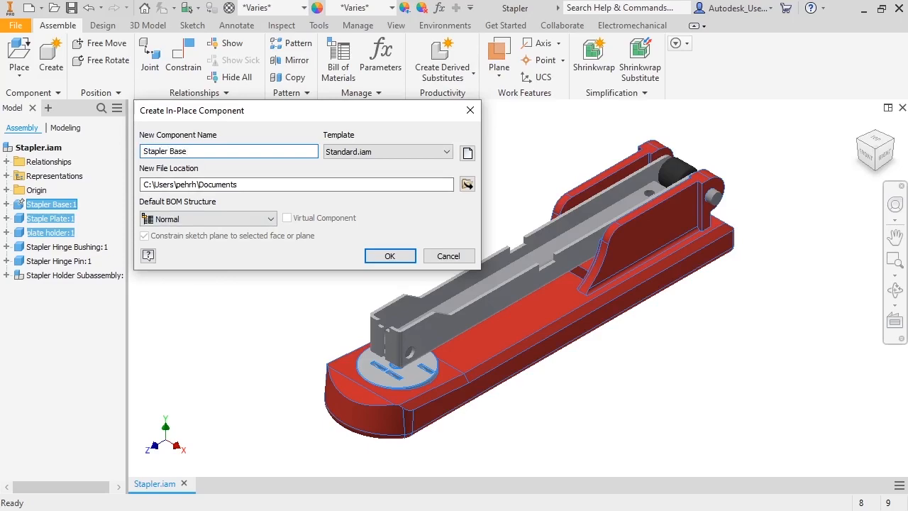
click(447, 151)
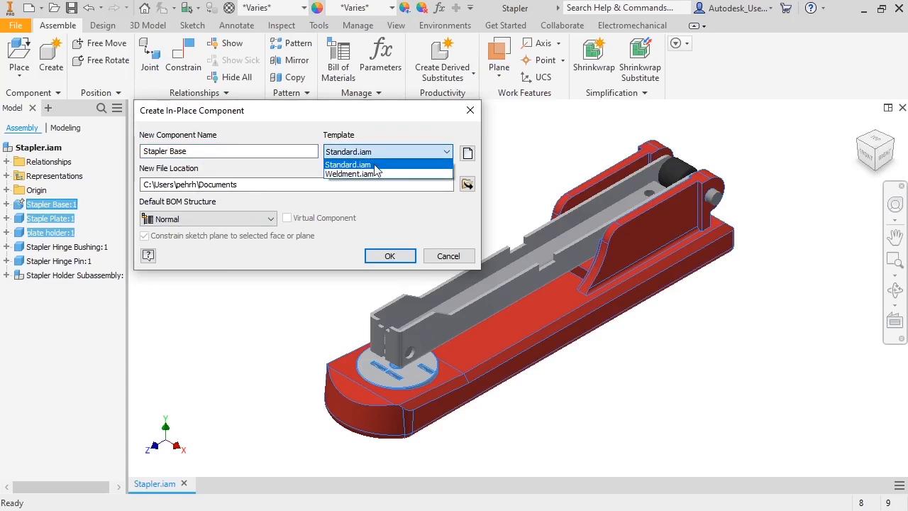
click(347, 164)
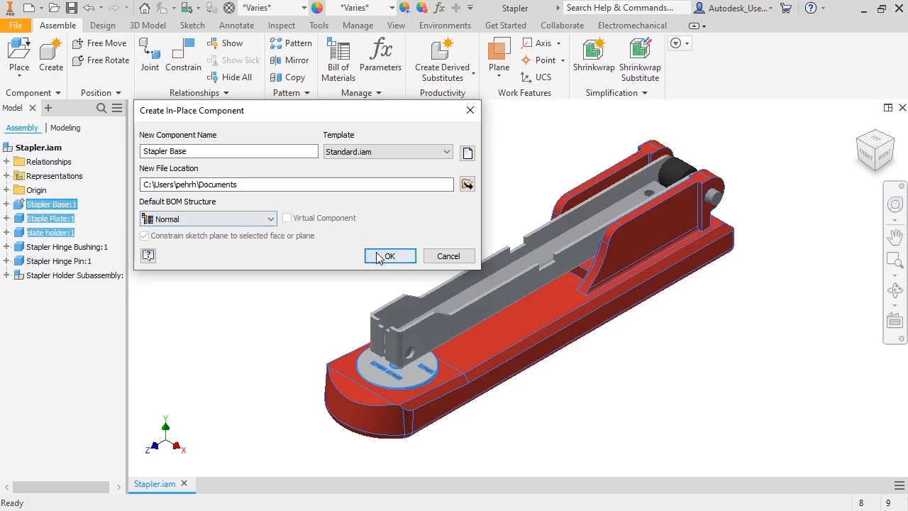
click(389, 255)
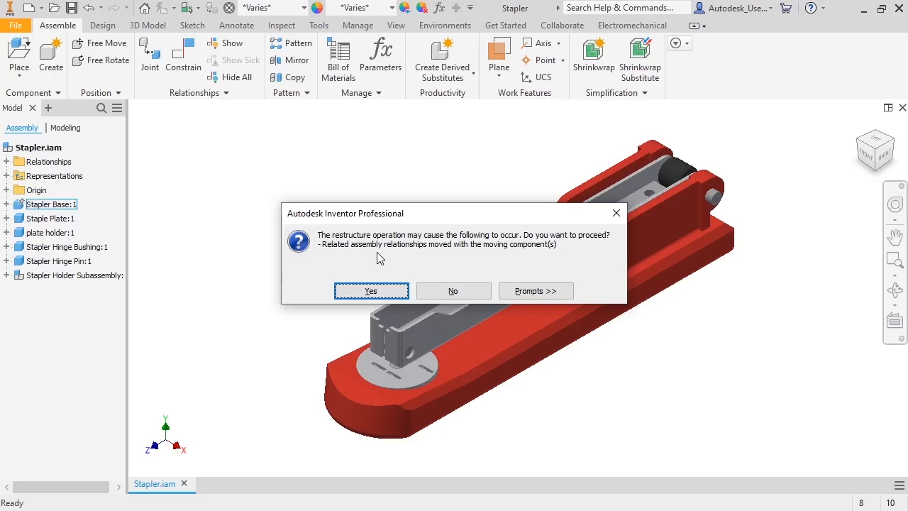
Accept the restructure warning to create the Stapler Base subassembly
click(370, 290)
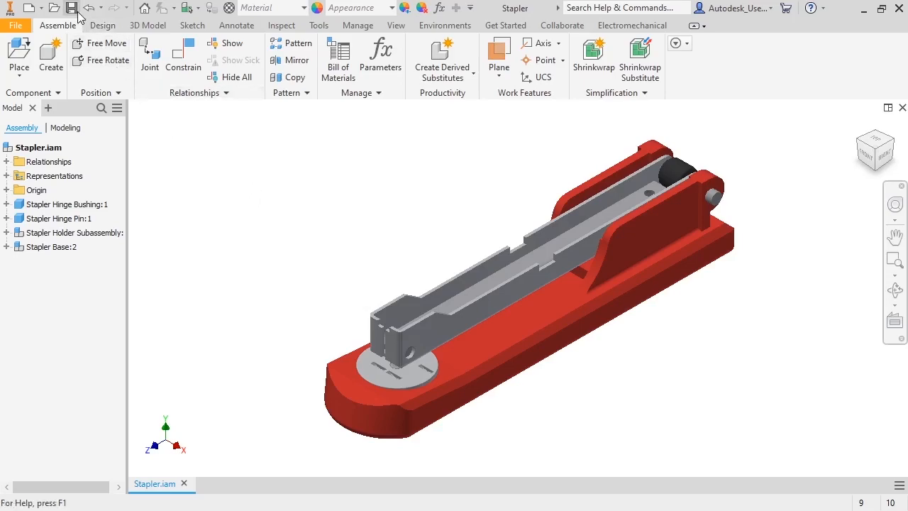
Save Stapler.iam, marking all dependent files with Yes to All
click(71, 8)
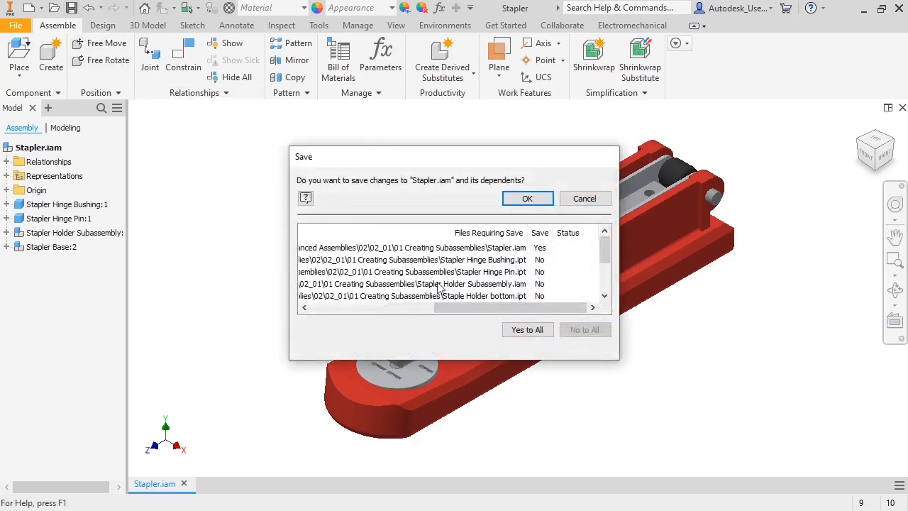
click(527, 329)
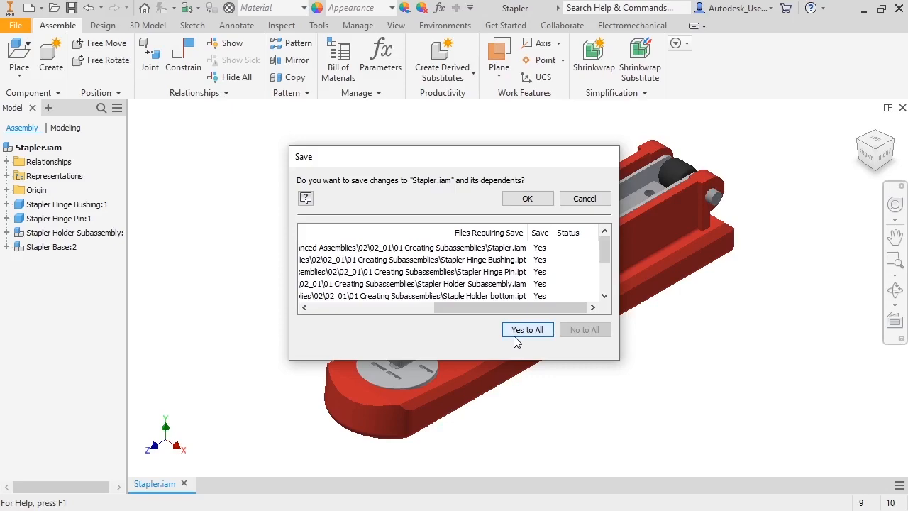
mouse_move(502, 253)
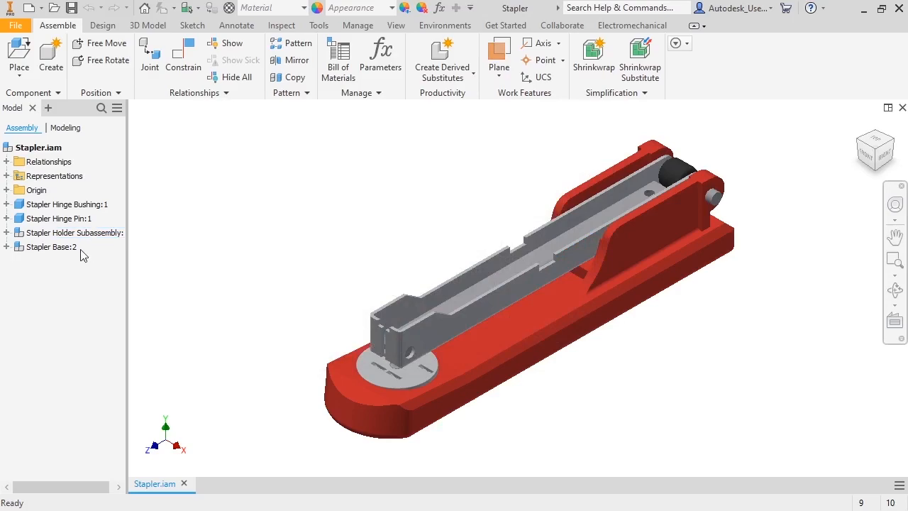
Expand Stapler Base:2 to show its three parts and Insert and Flush constraints
click(7, 246)
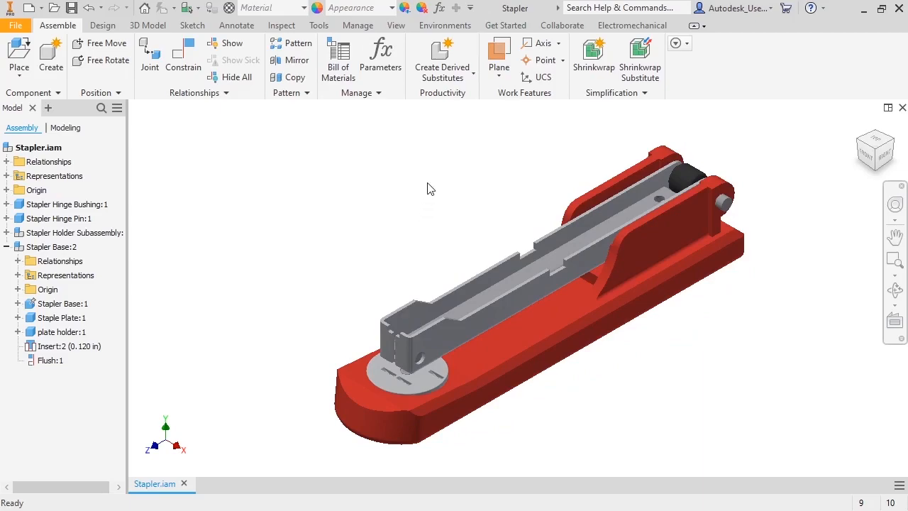
mouse_move(465, 78)
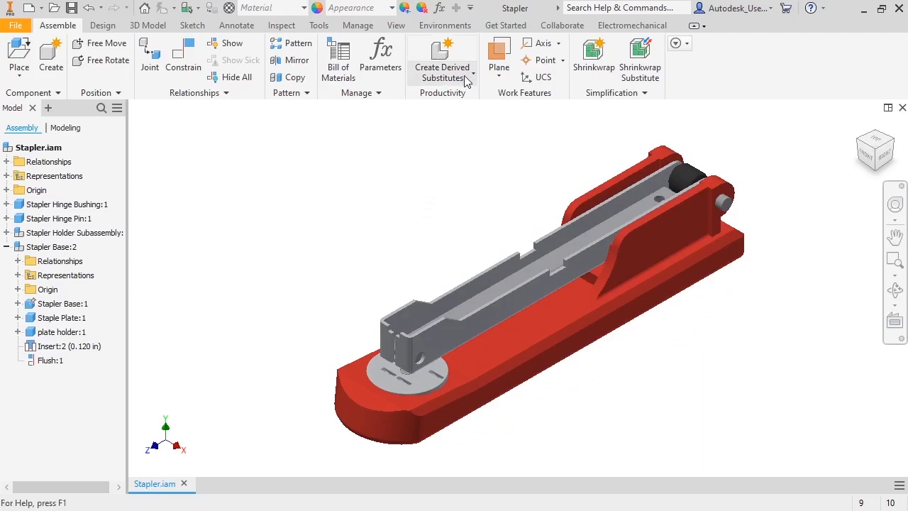
Ground Stapler Base:2 at the origin using the Productivity Ground and Root tool
click(470, 78)
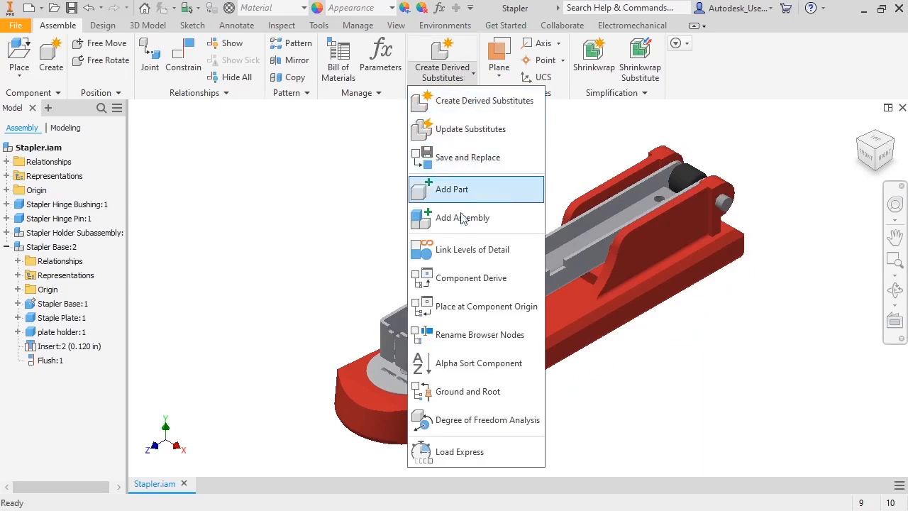
mouse_move(467, 391)
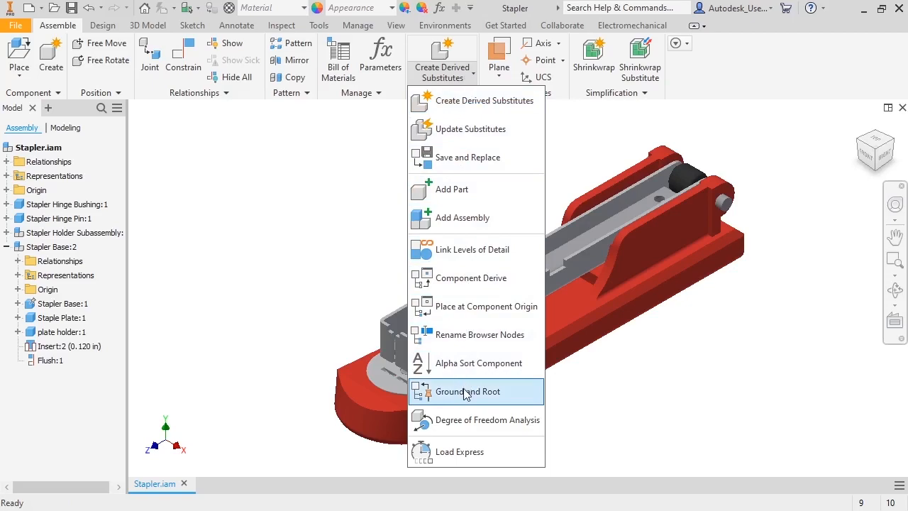
click(467, 391)
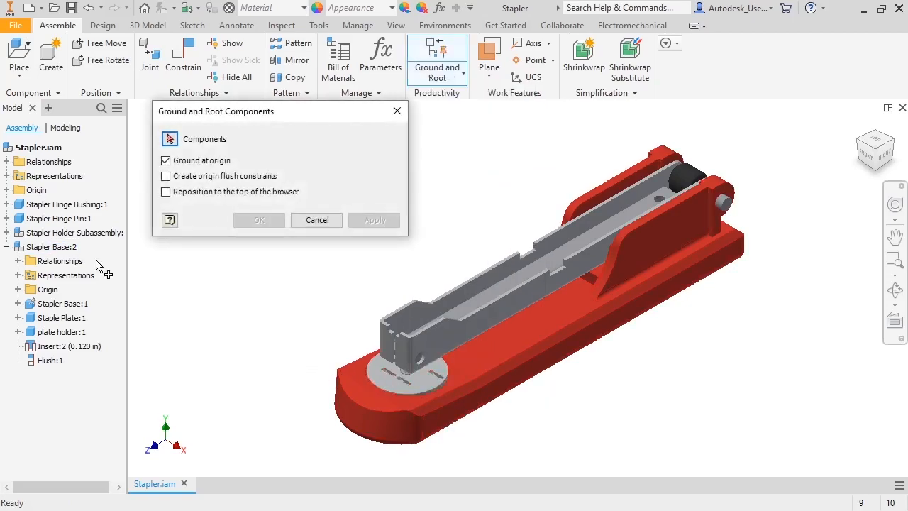
click(49, 246)
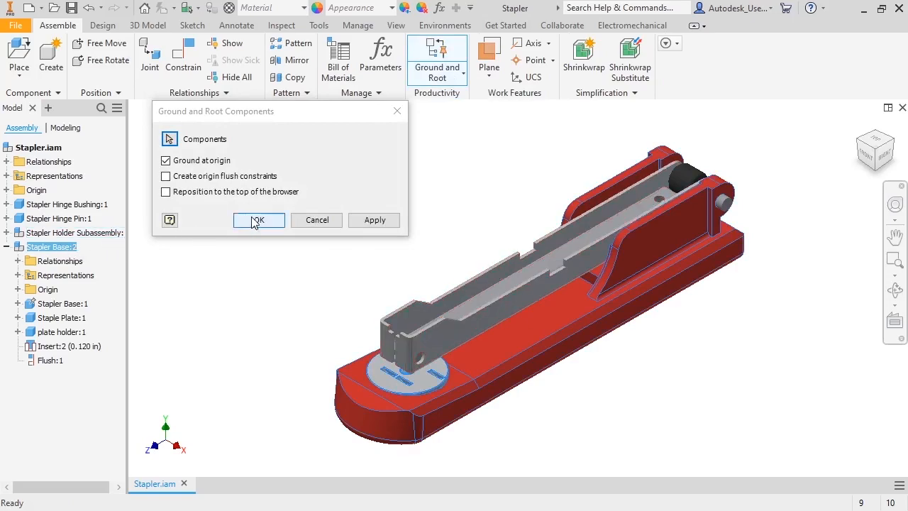
click(259, 220)
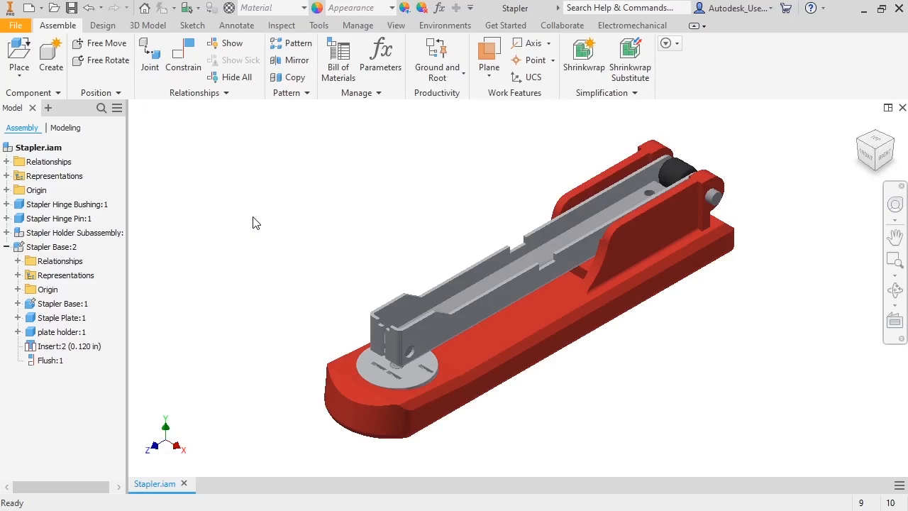
mouse_move(181, 232)
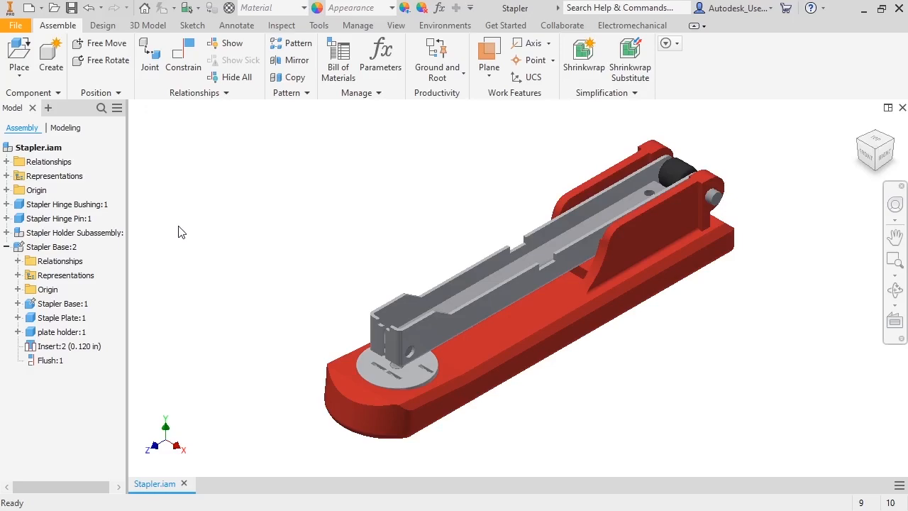
Drag the staple holder arm to swing it on its hinge, then collapse Stapler Base:2
click(52, 246)
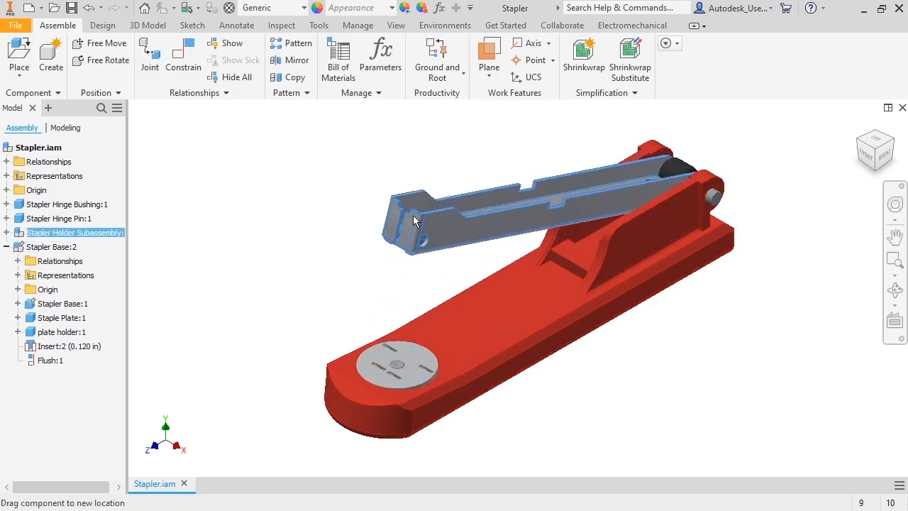
drag(415, 220, 341, 266)
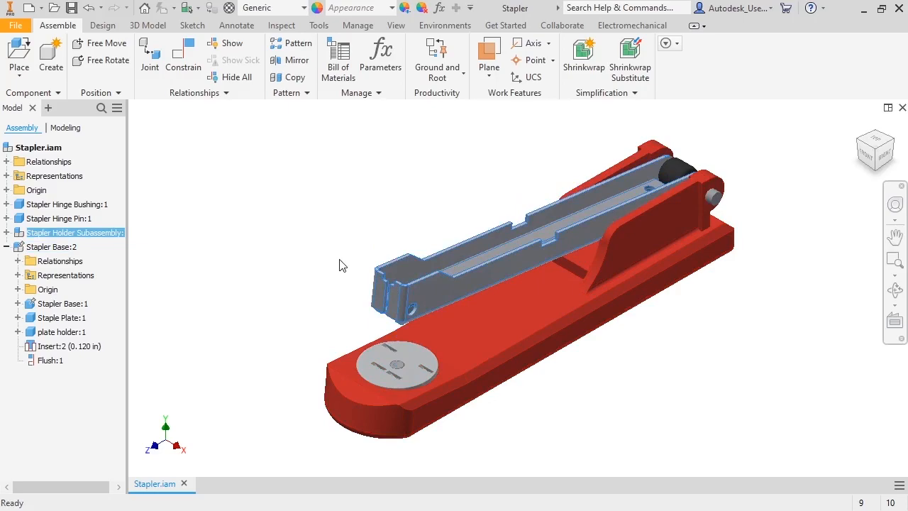
click(6, 246)
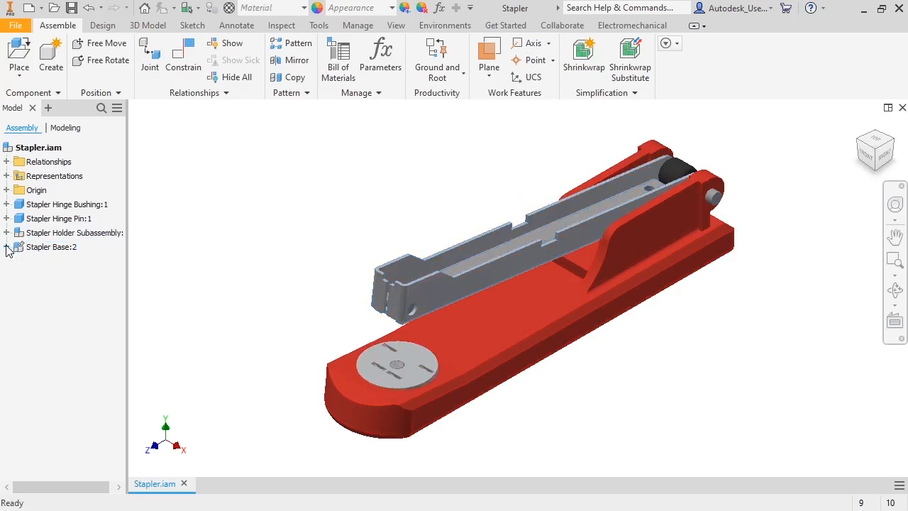
mouse_move(104, 264)
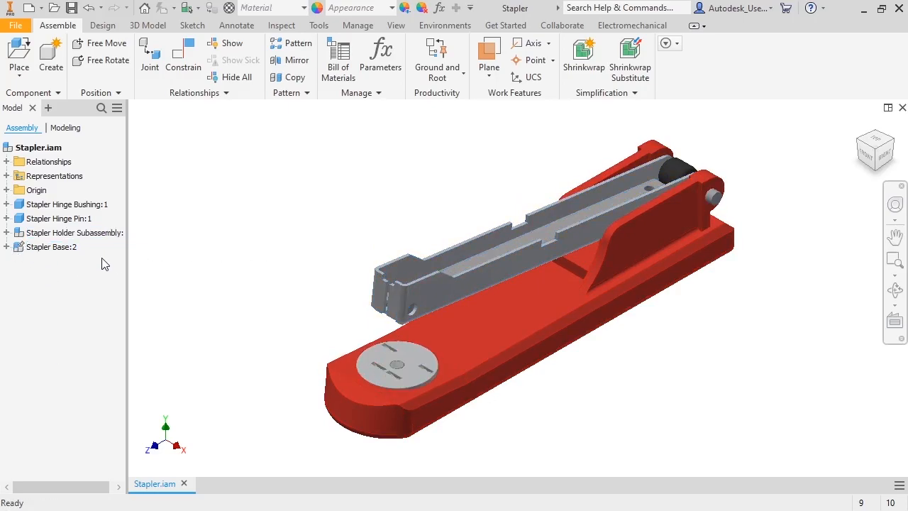
Promote Staple Guide:1 to the top-level assembly, accepting the restructure warning
click(6, 233)
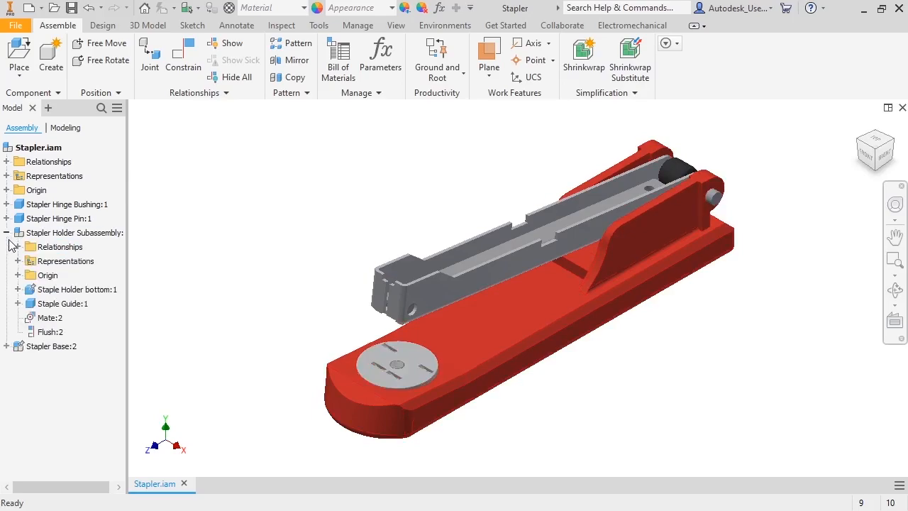
click(62, 303)
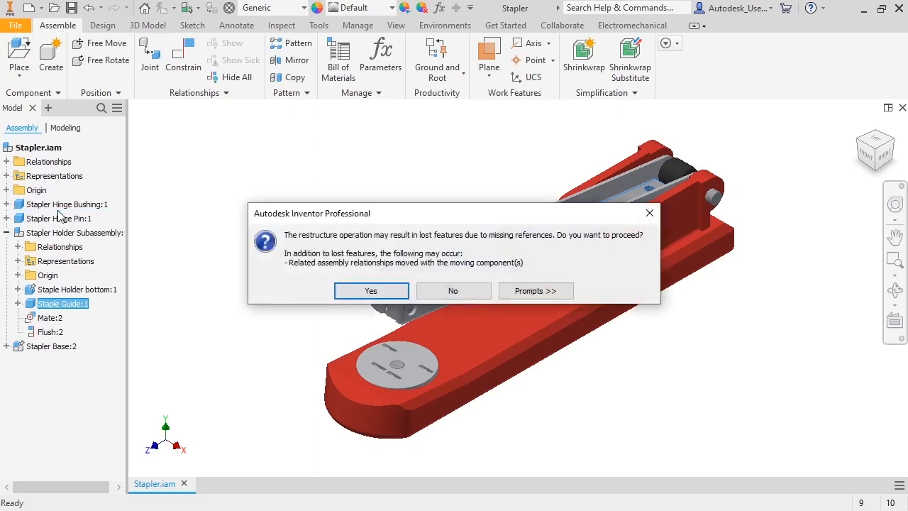
click(370, 291)
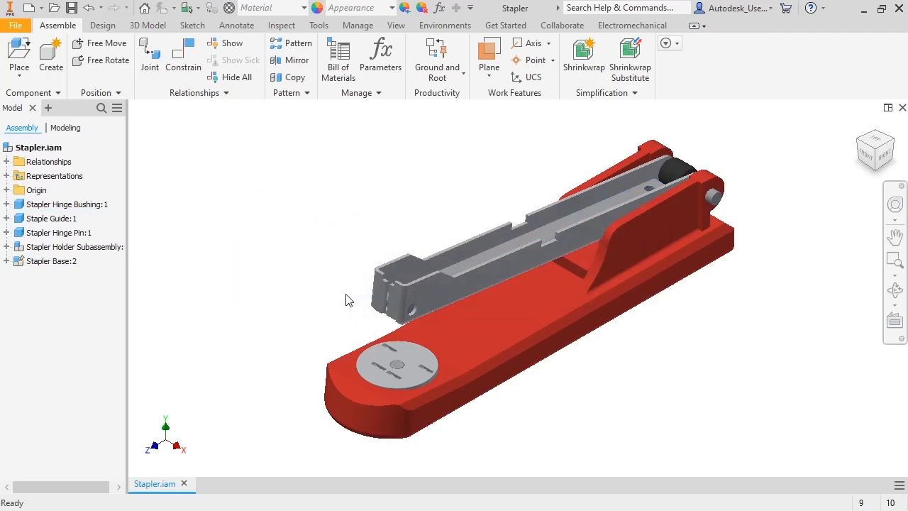
Expand Stapler Holder Subassembly and select Staple Guide:1 to drag it back
click(6, 247)
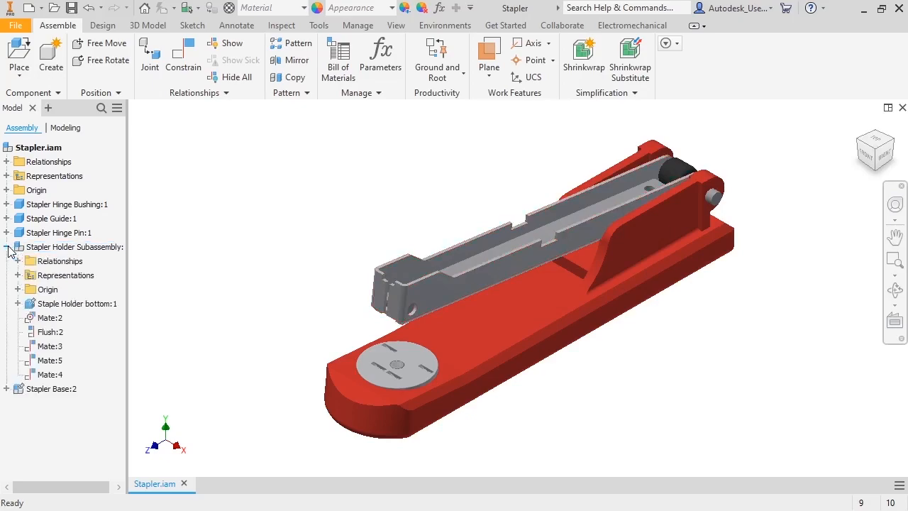
click(49, 218)
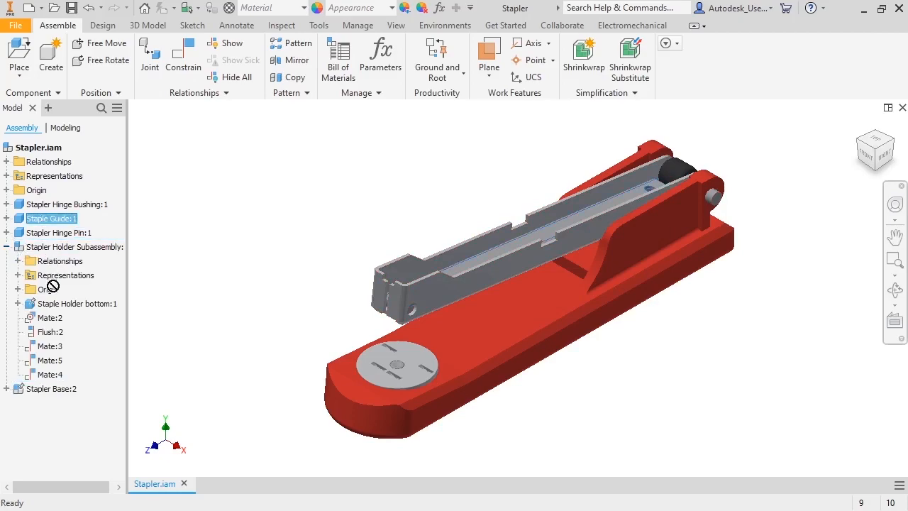